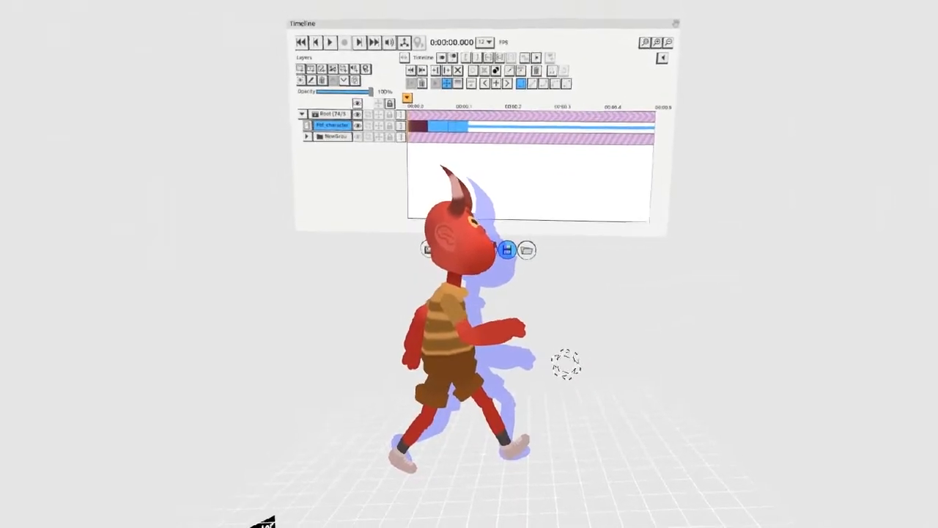
- Keyframe and repose the red character in the Timeline to build the looping walk cycle
click(352, 39)
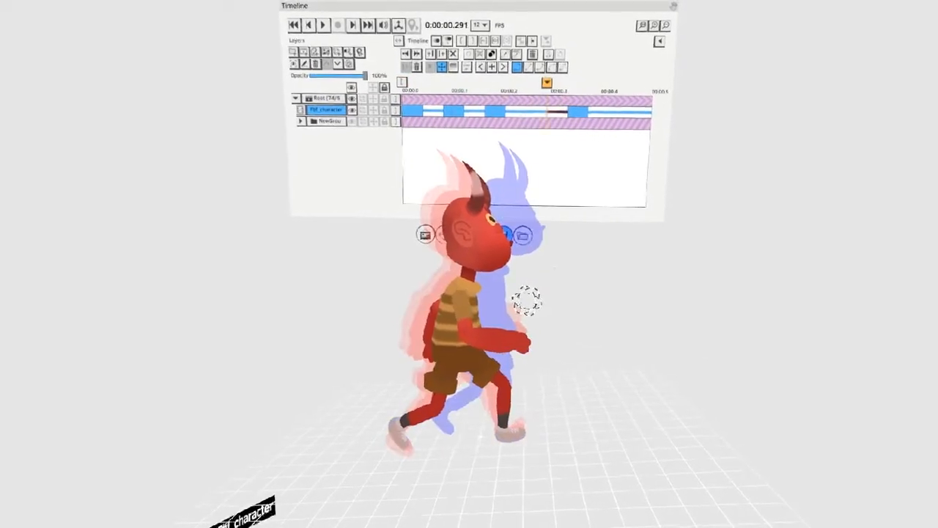
click(322, 25)
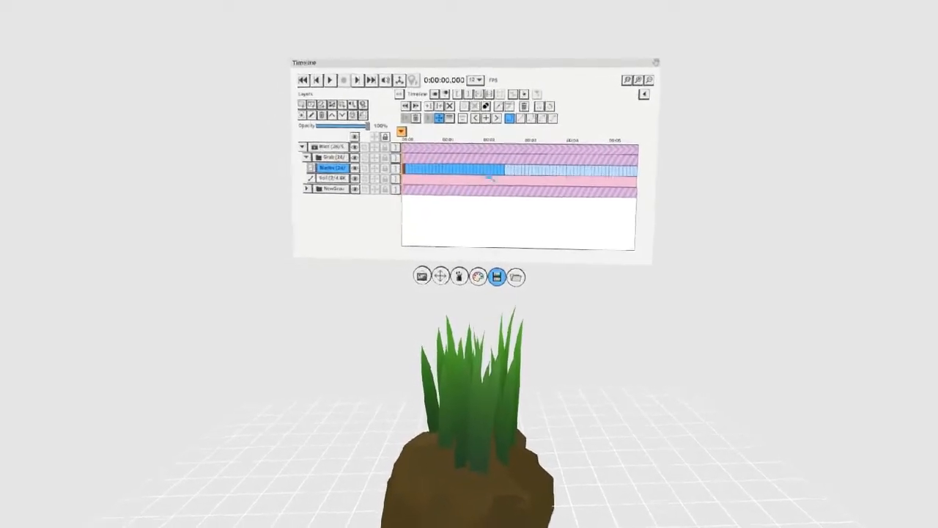
- Select the grass layer so its blades can be puppeted with Grab while recording
click(328, 79)
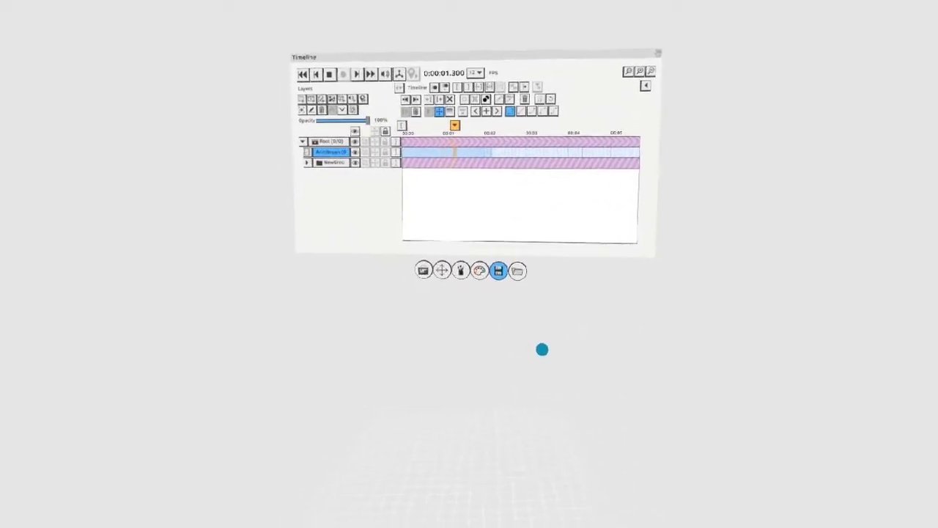
- Choose Paint with the anim brush and record the first blue strokes on the new layer
click(461, 270)
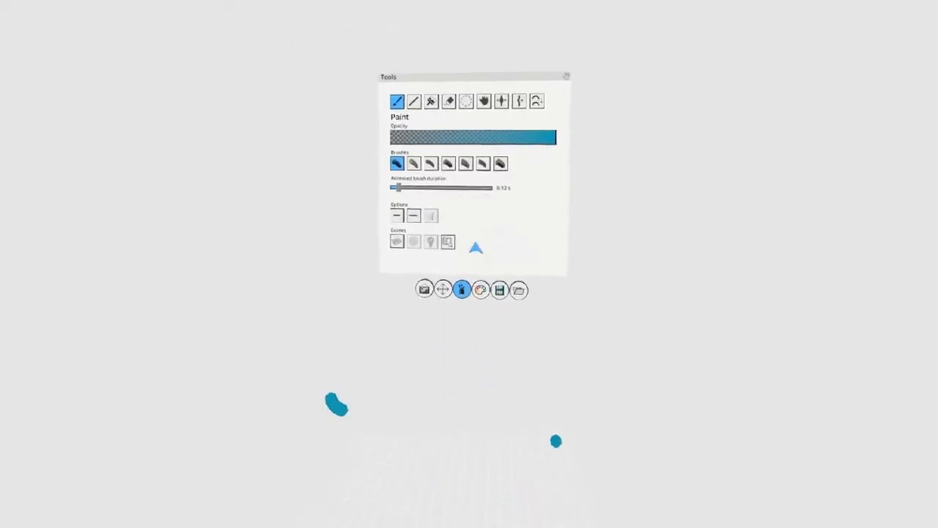